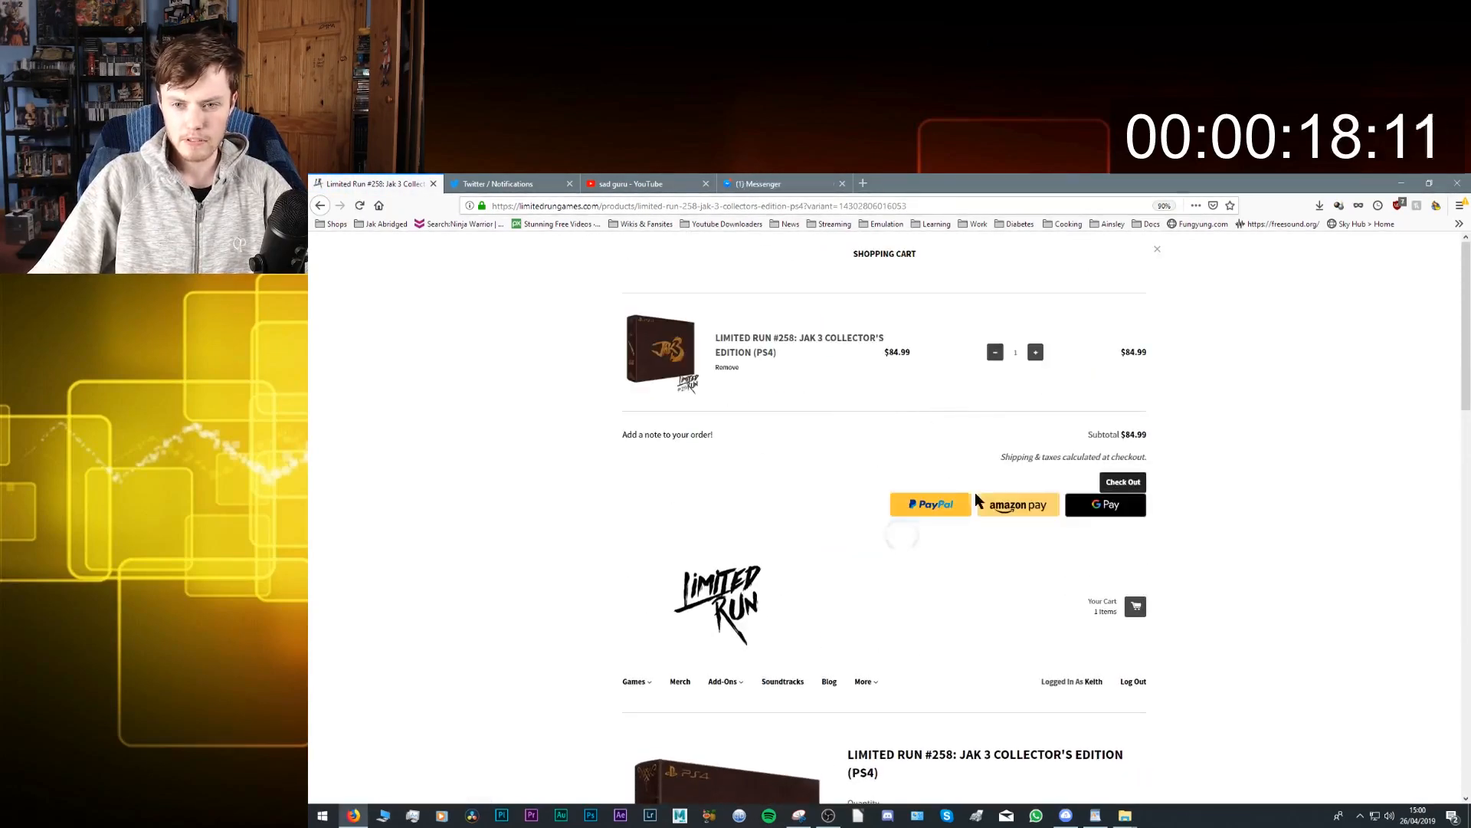
Step: Start checkout from the cart for the Jak 3 Collector's Edition
left_click(1124, 481)
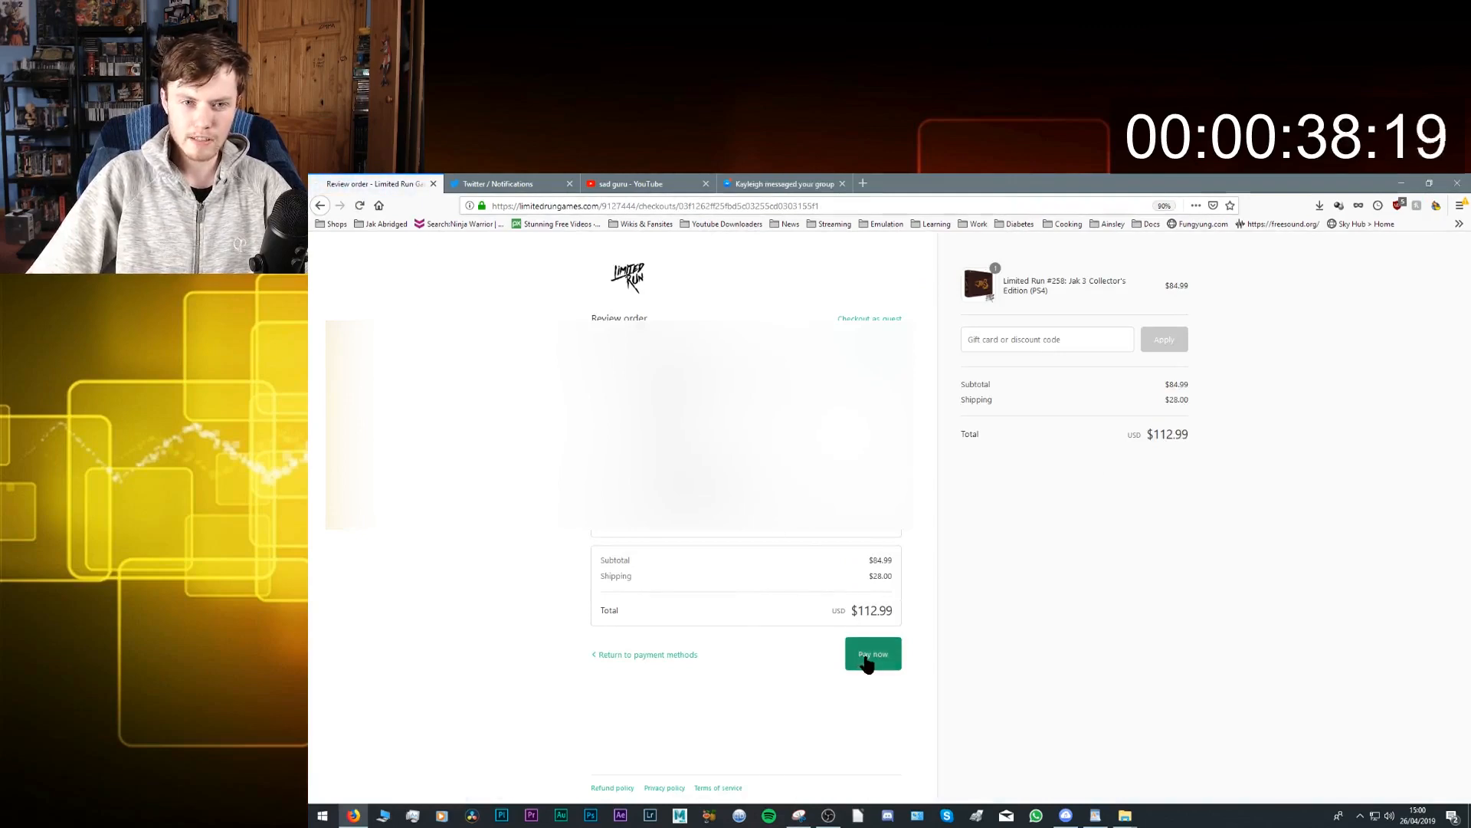
Step: Submit the $112.99 payment with Pay now on the order review
left_click(872, 654)
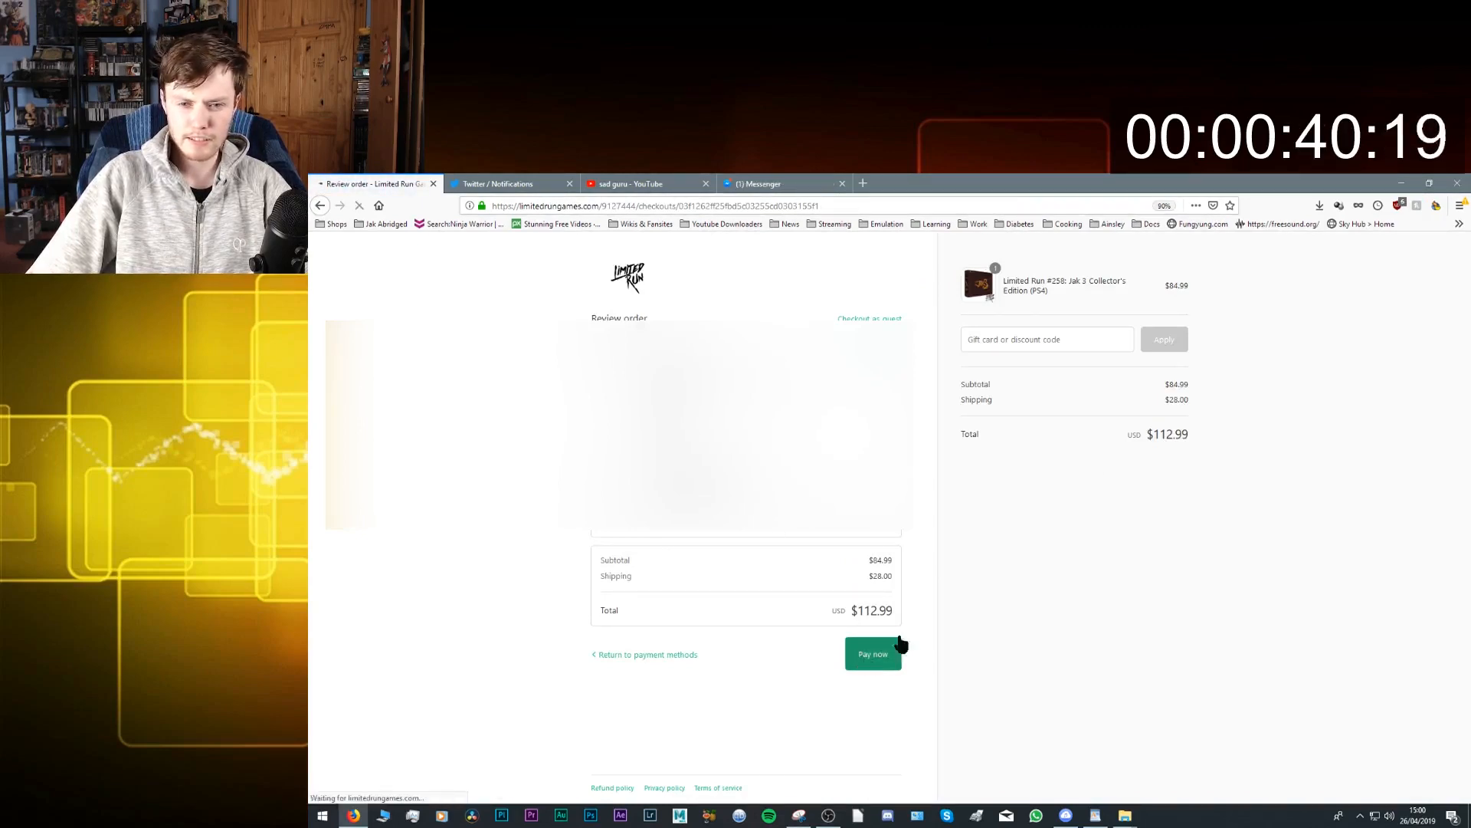
left_click(873, 653)
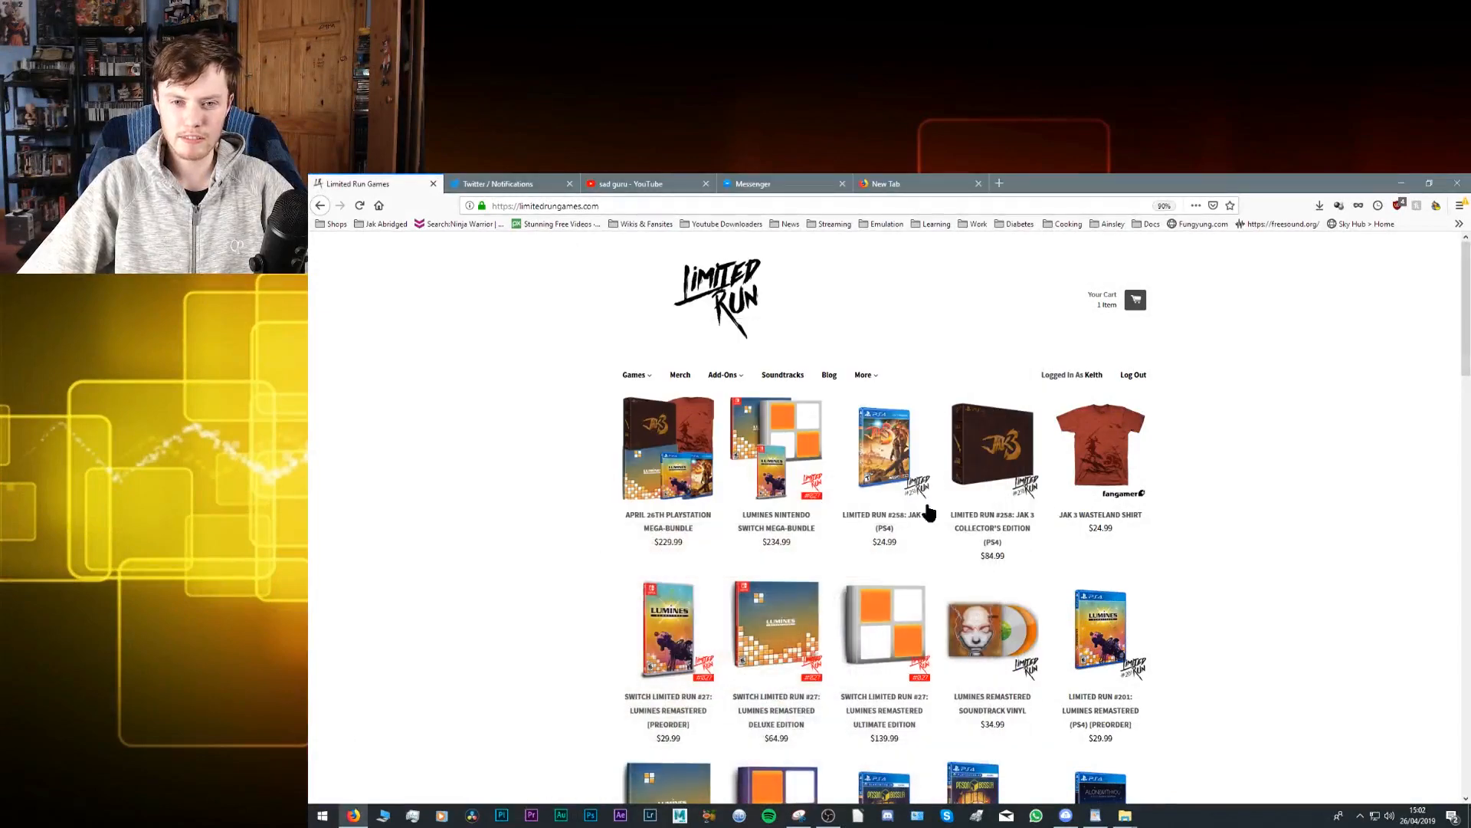
Step: View the Jak 3 Collector's Edition (PS4) product page and select its title text
left_click(991, 447)
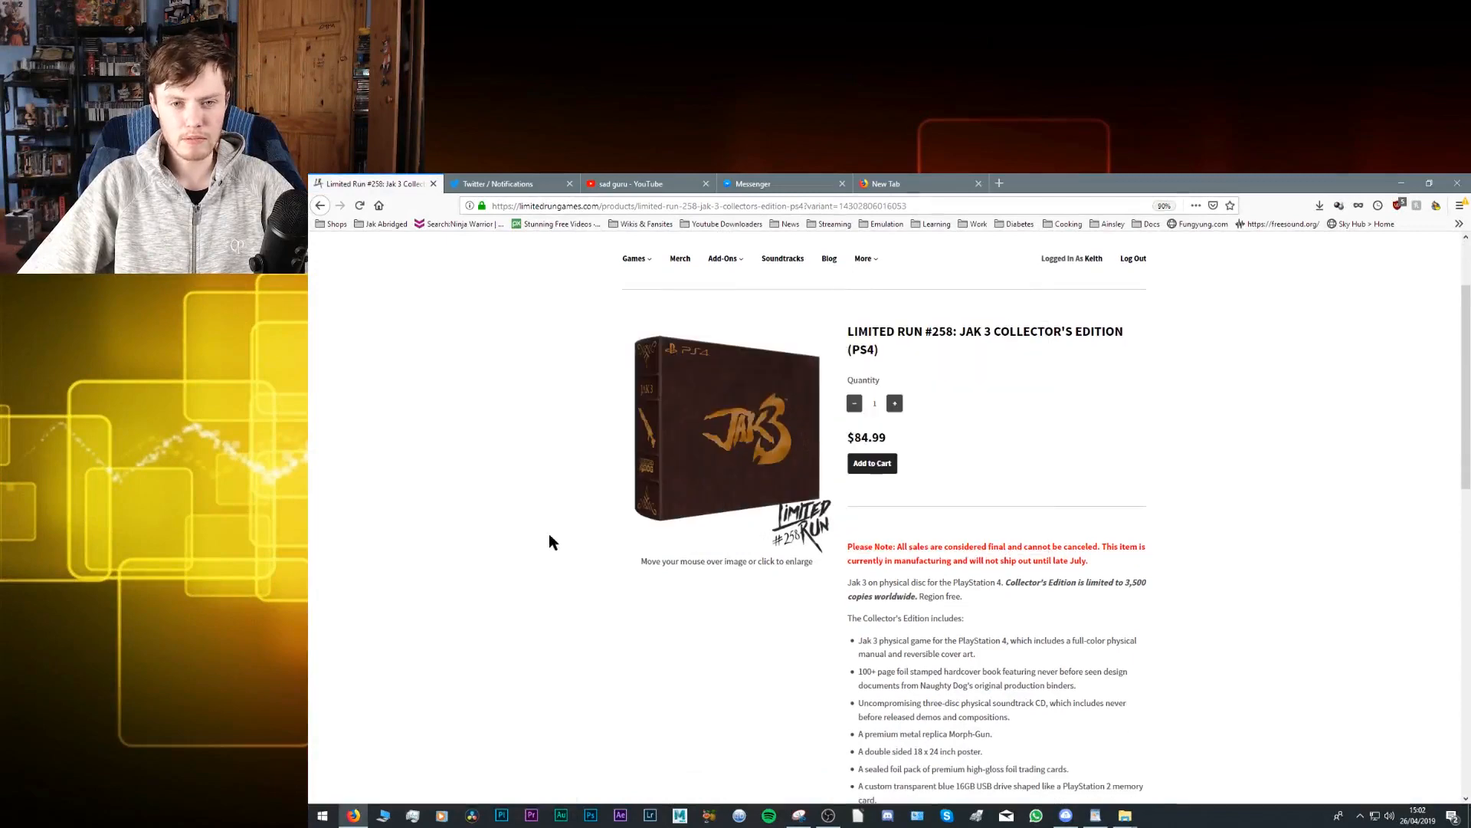
left_click(871, 463)
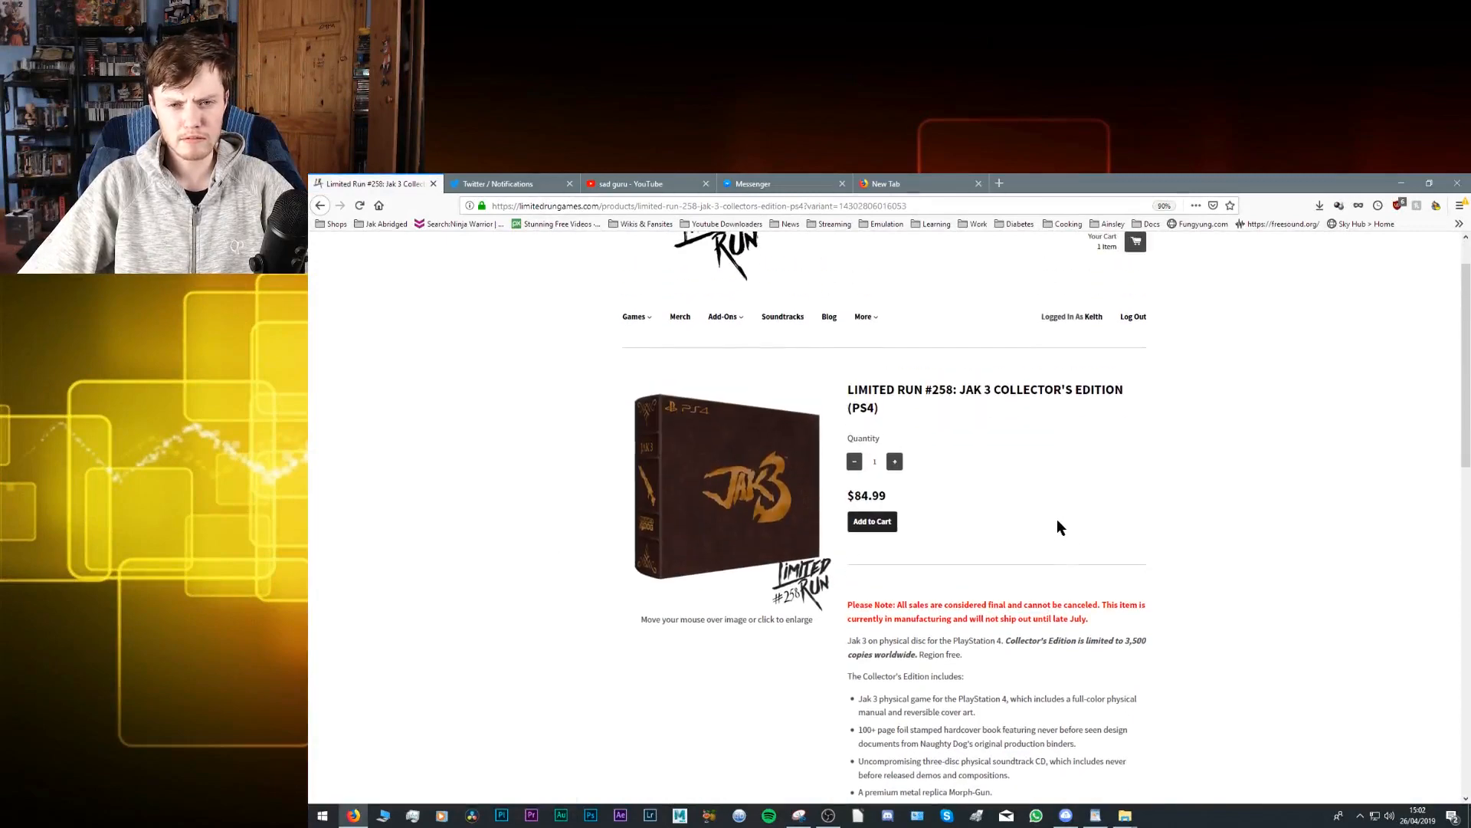
scroll("down", 3)
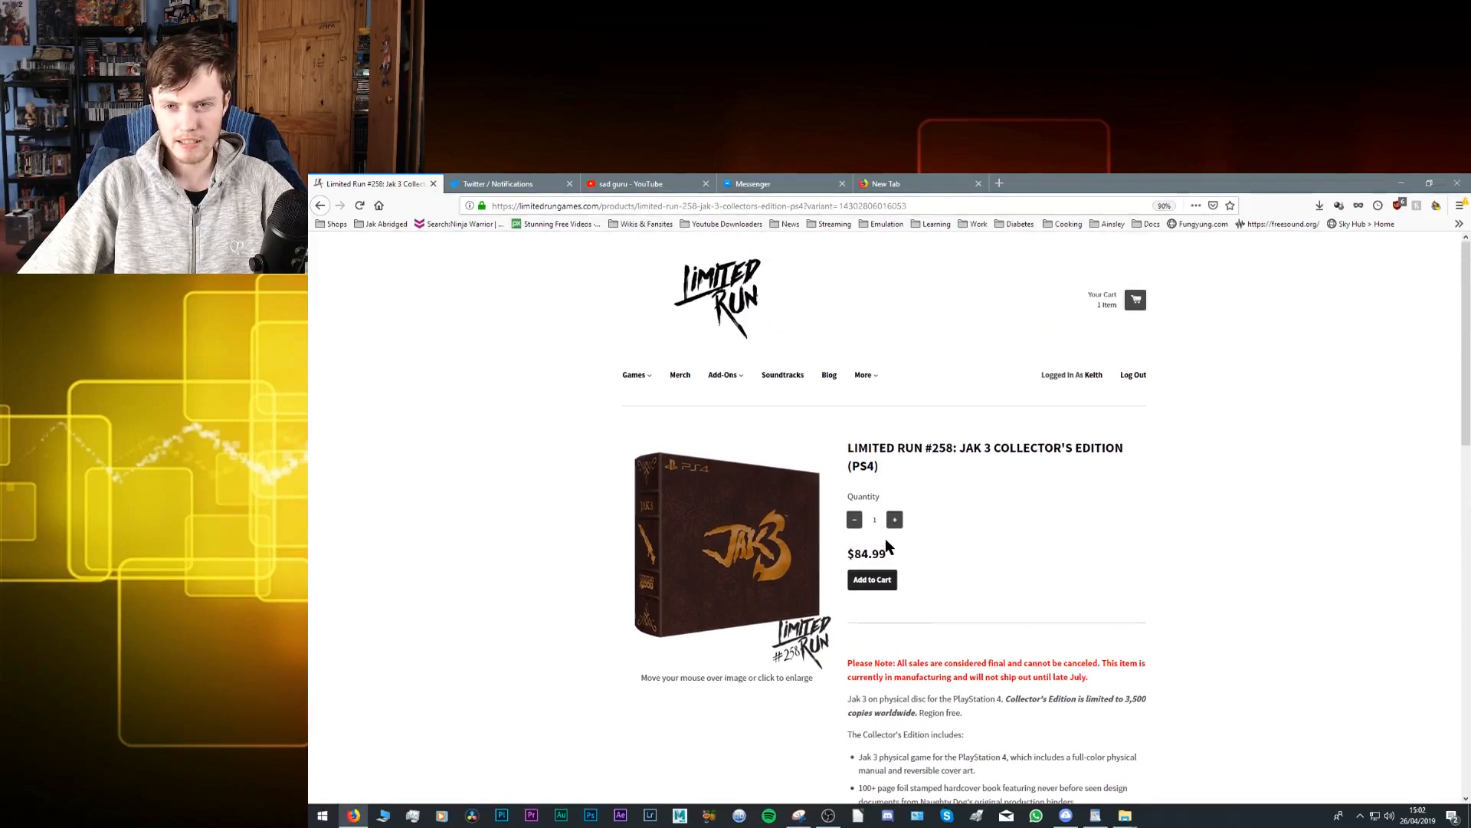
mouse_move(980, 520)
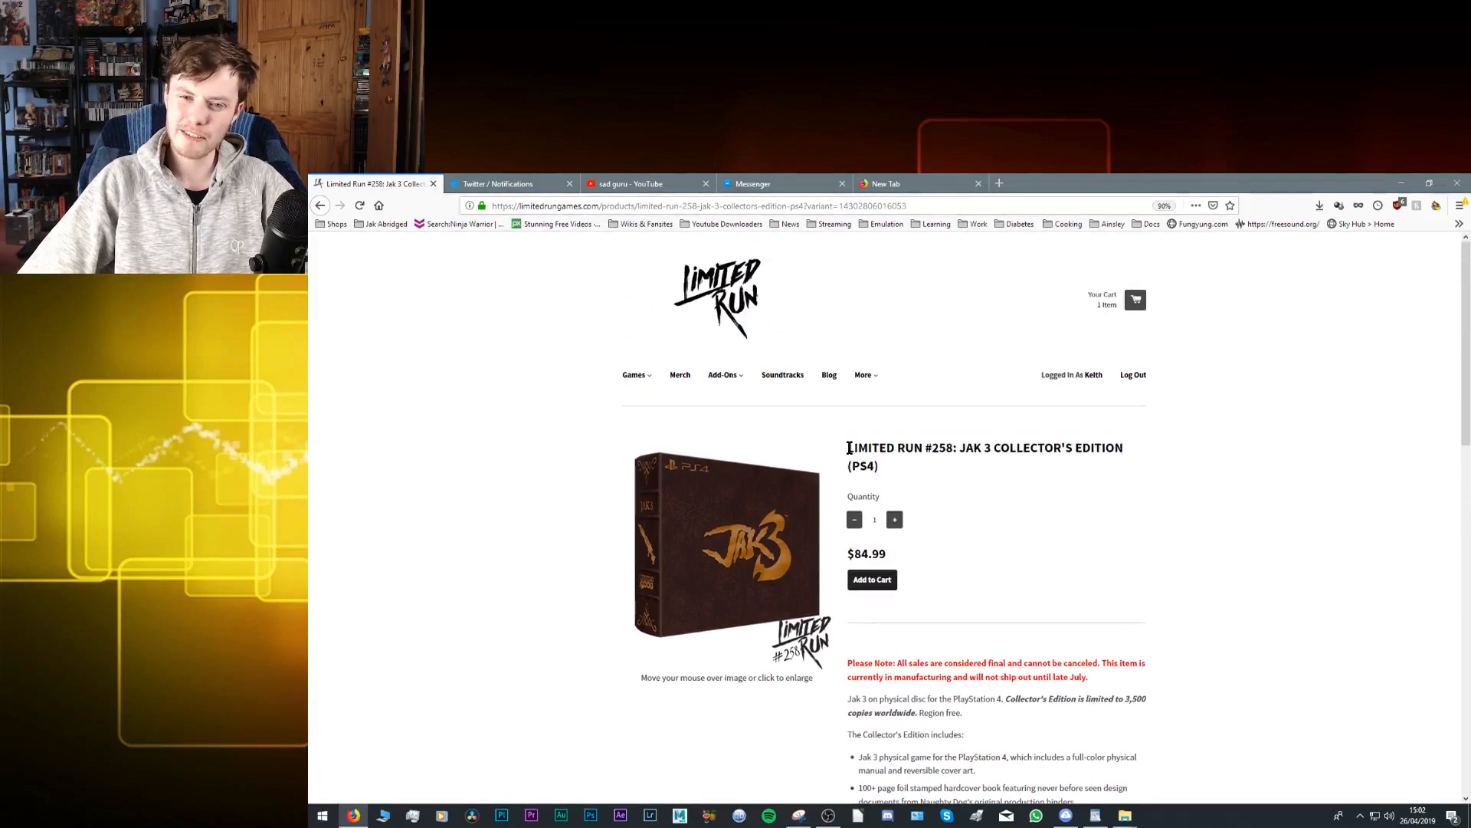
left_click_drag(848, 446, 878, 466)
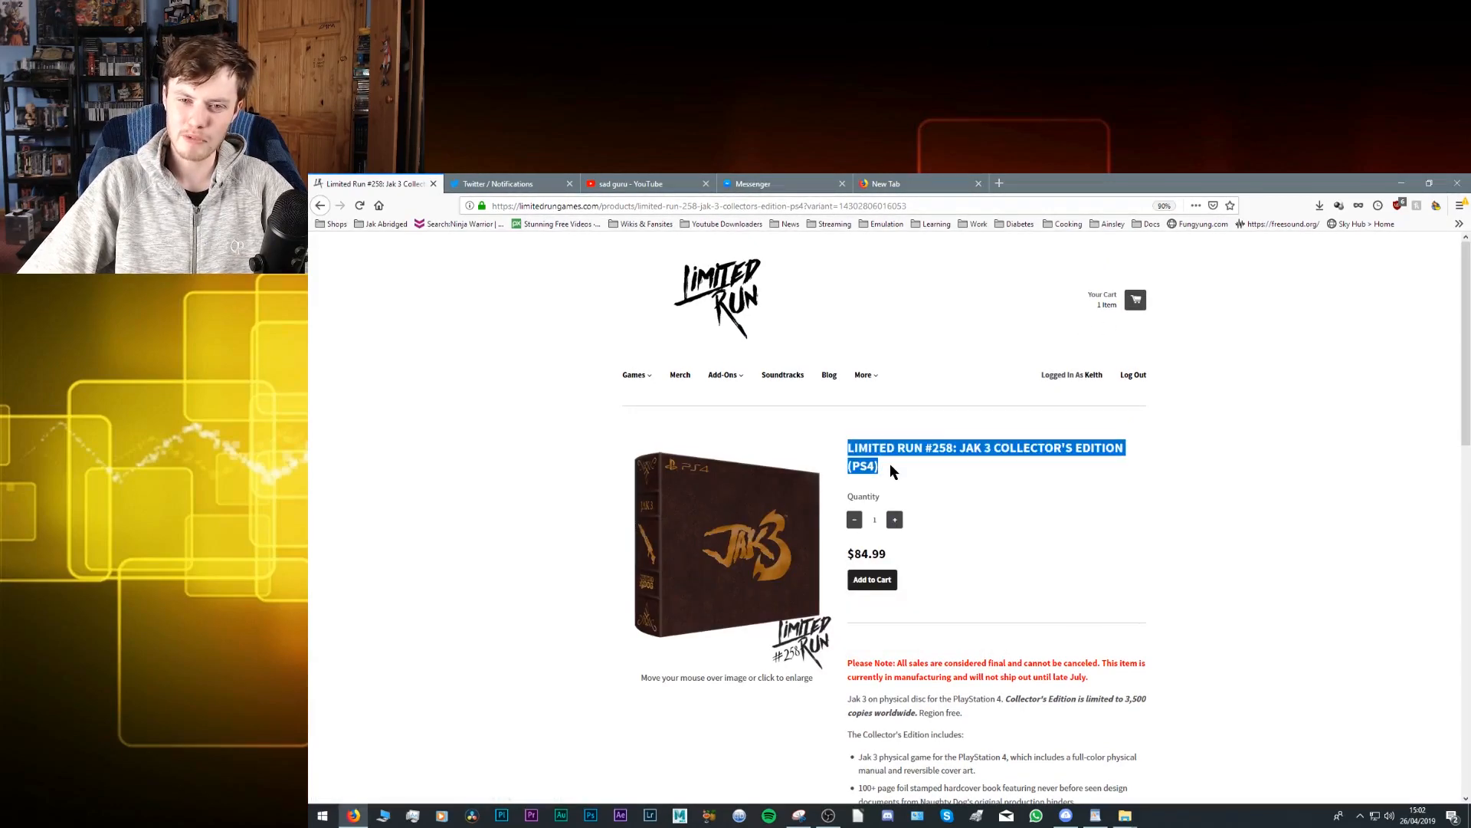
left_click(888, 466)
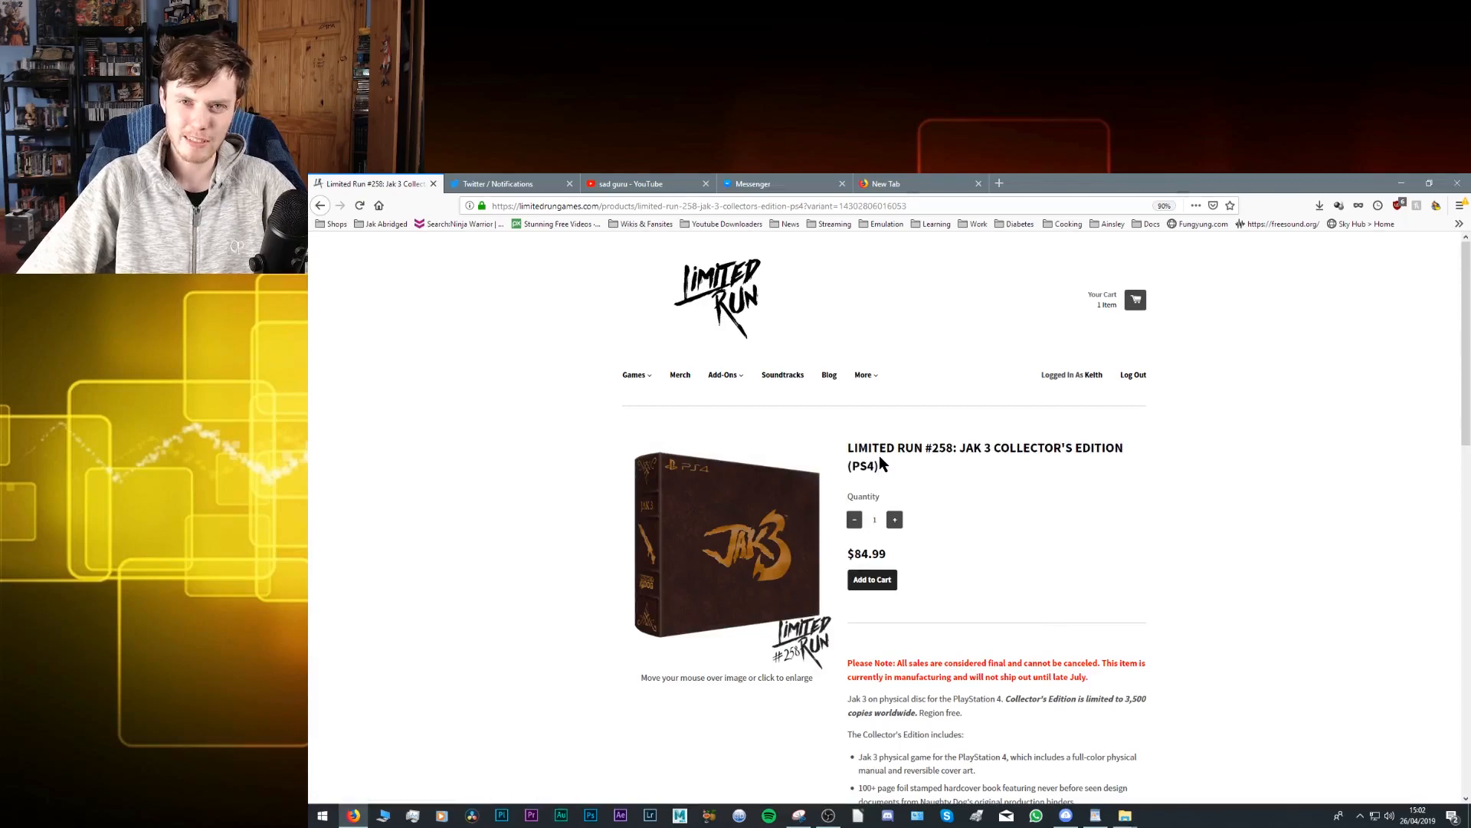
Step: Check the Twitter notifications tab, select the sales-final shipping note, and close the YouTube tab
left_click(512, 182)
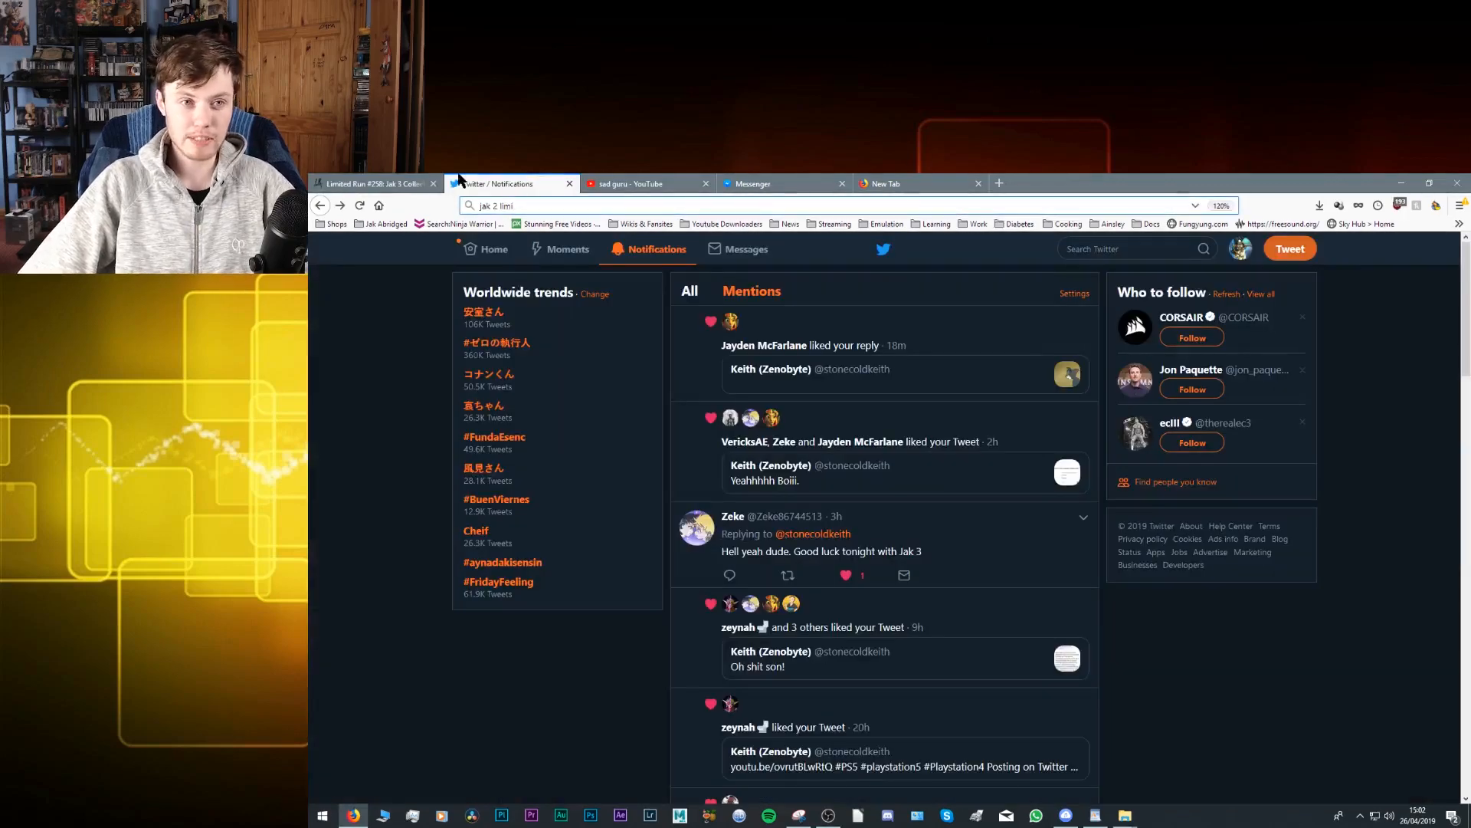
left_click(375, 182)
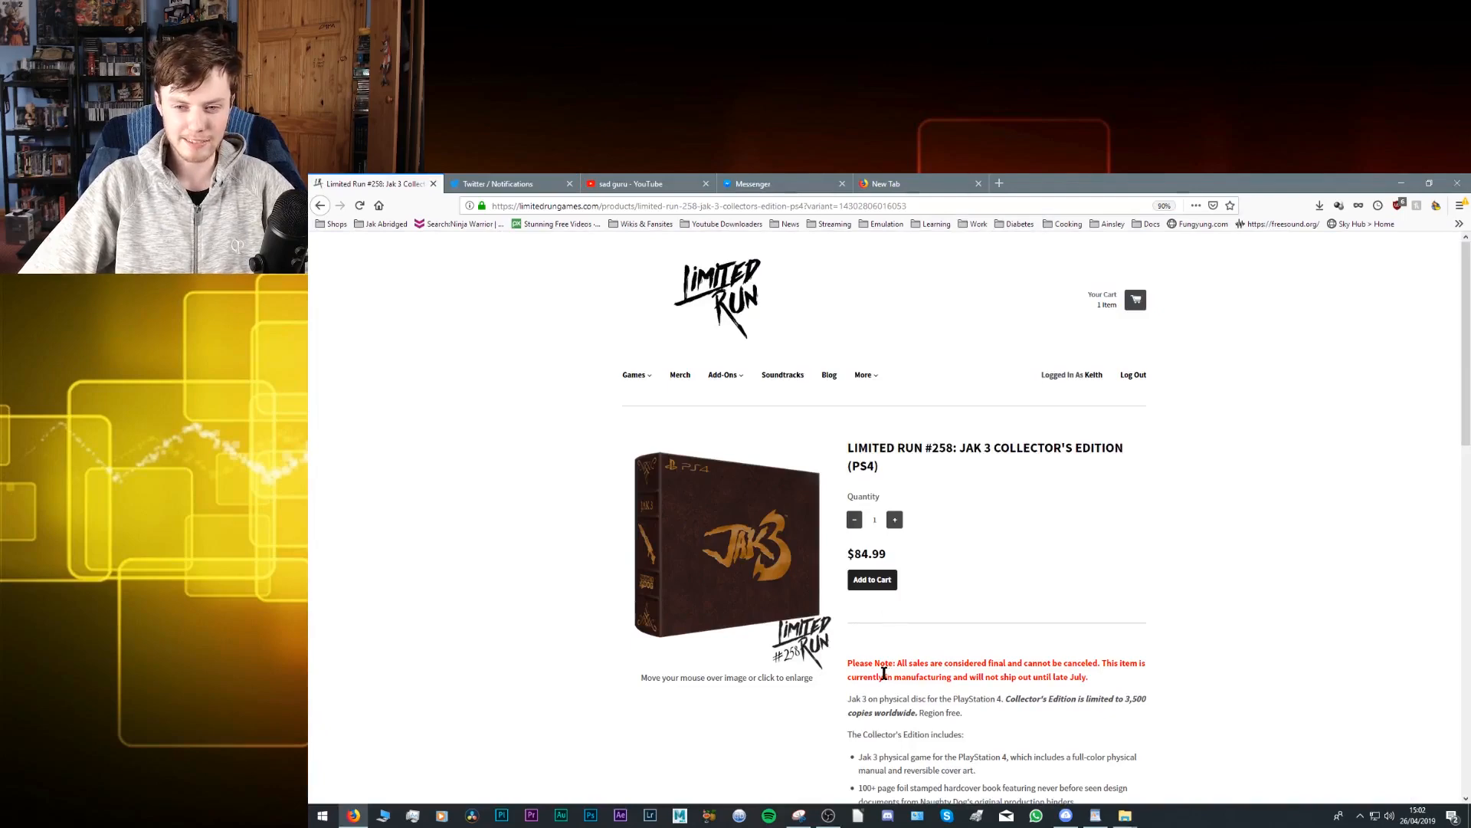
left_click_drag(847, 662, 1089, 676)
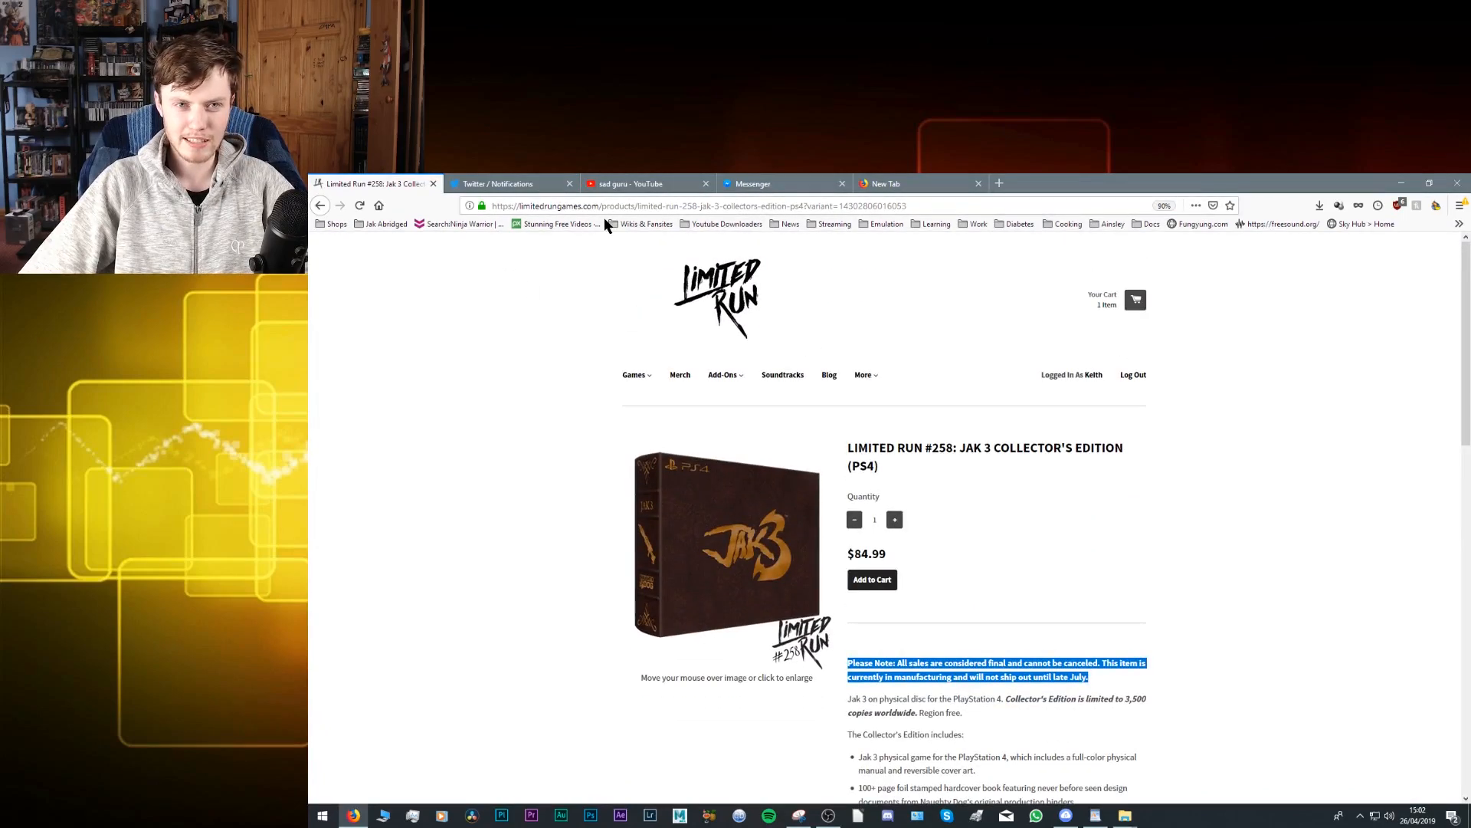
left_click(705, 183)
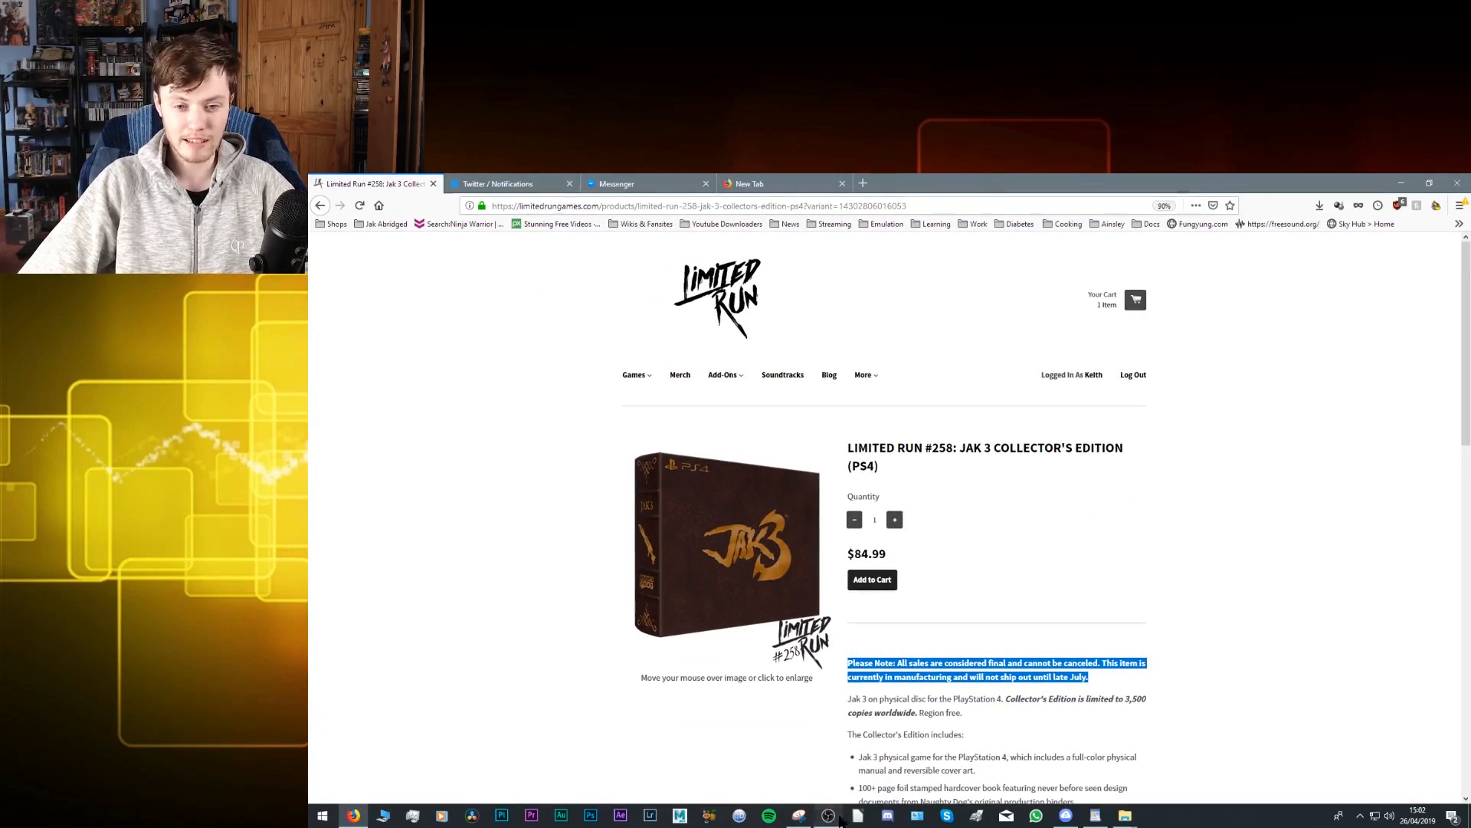